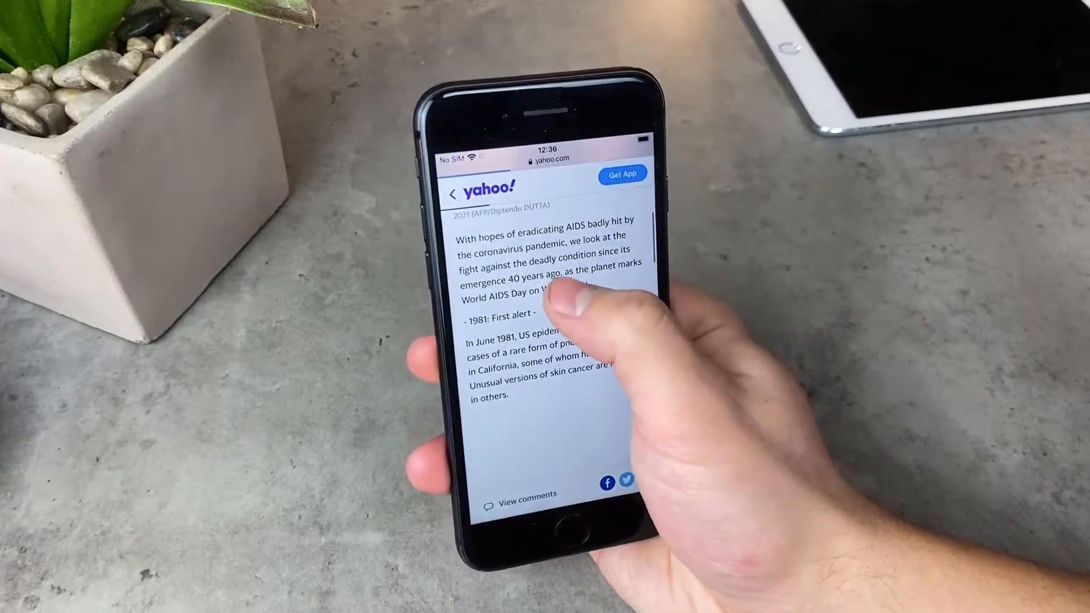
- Leave Safari, open Notes and dismiss its welcome screen
double_click(567, 285)
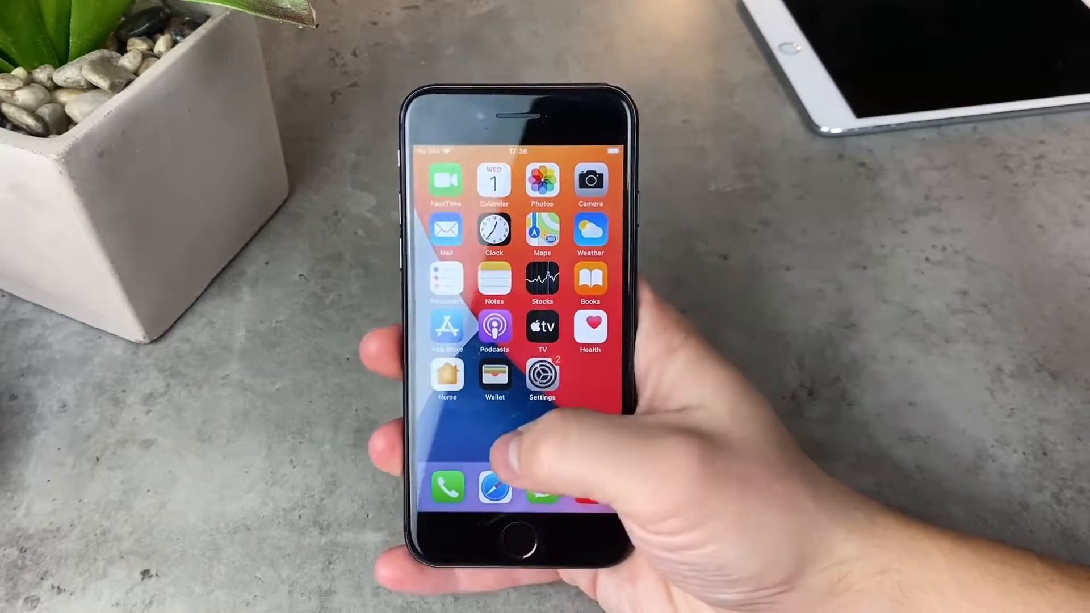
left_click(494, 285)
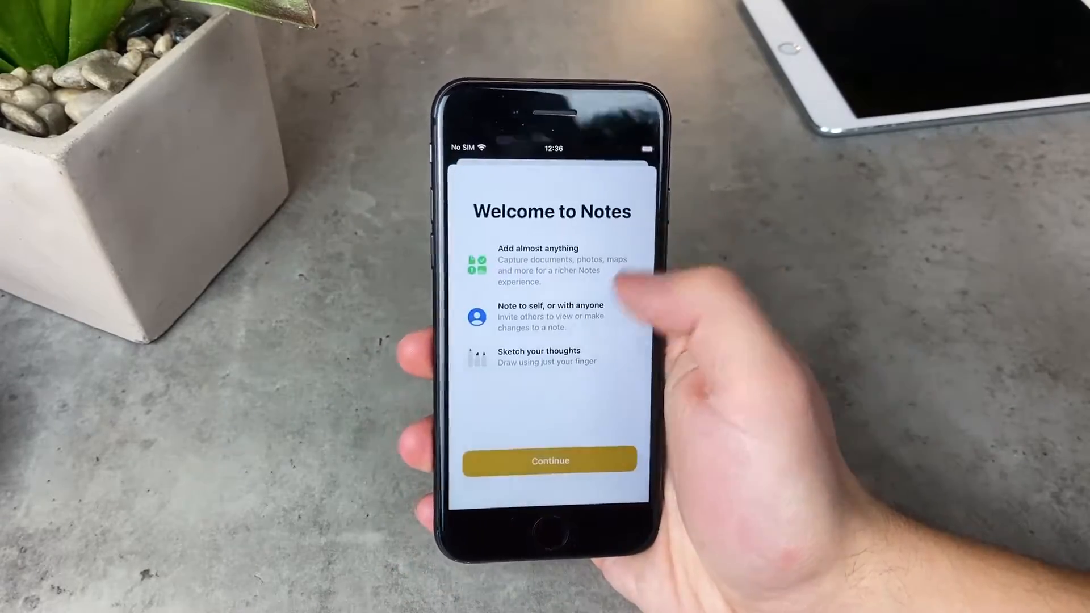
left_click(548, 461)
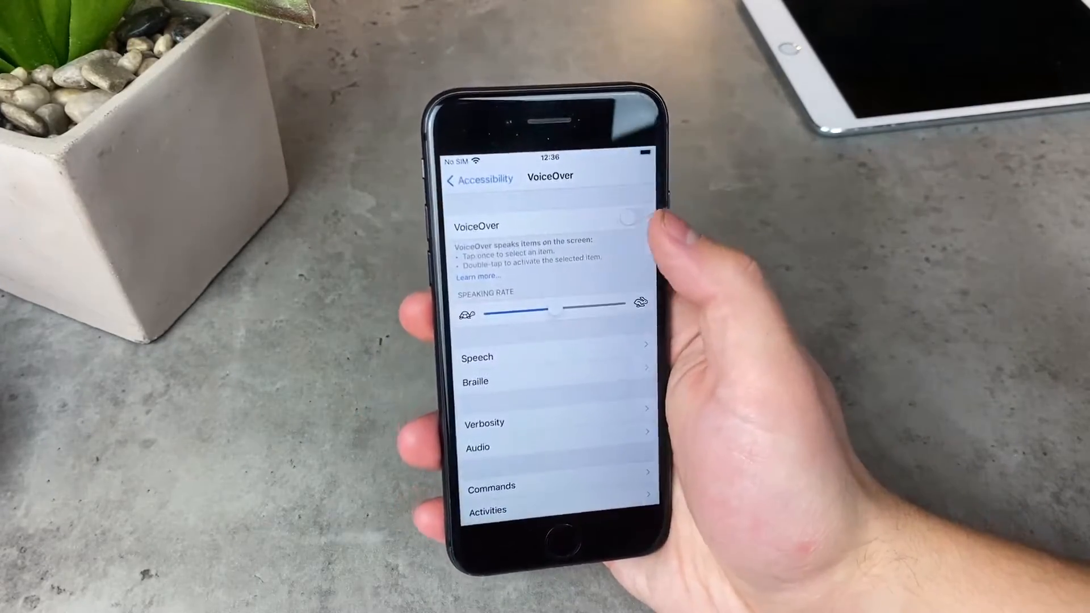
- Turn VoiceOver on, accept the Important warning with OK, and return to the Home Screen
left_click(627, 219)
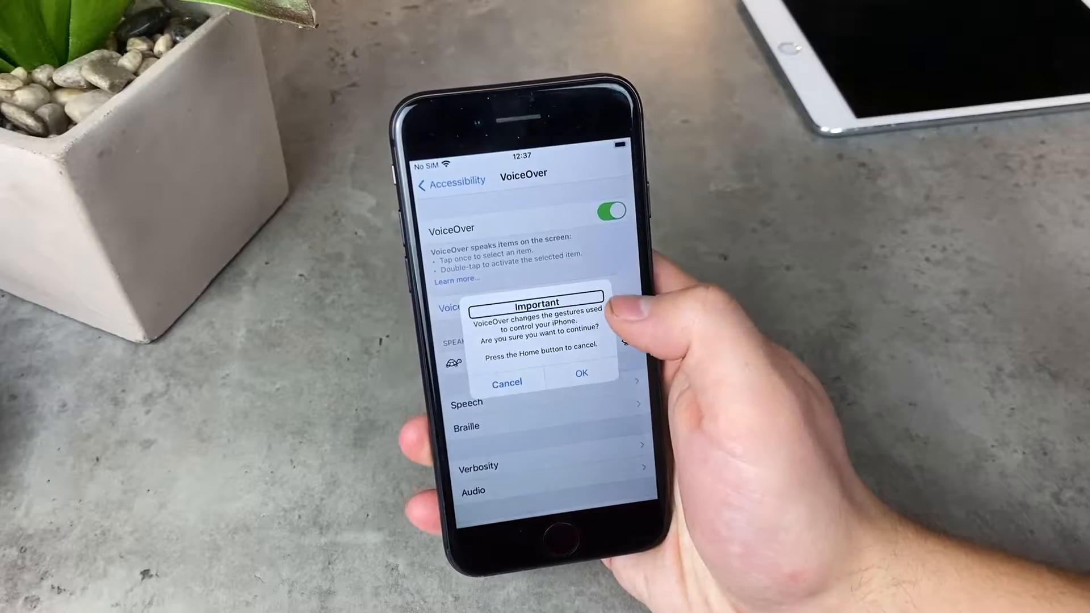
left_click(581, 382)
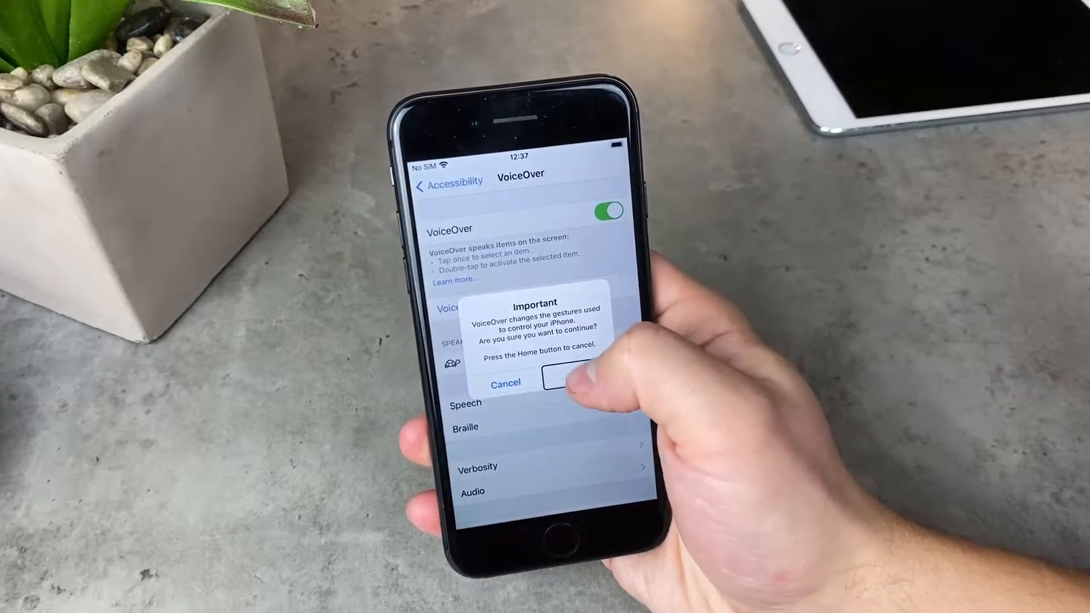
left_click(584, 382)
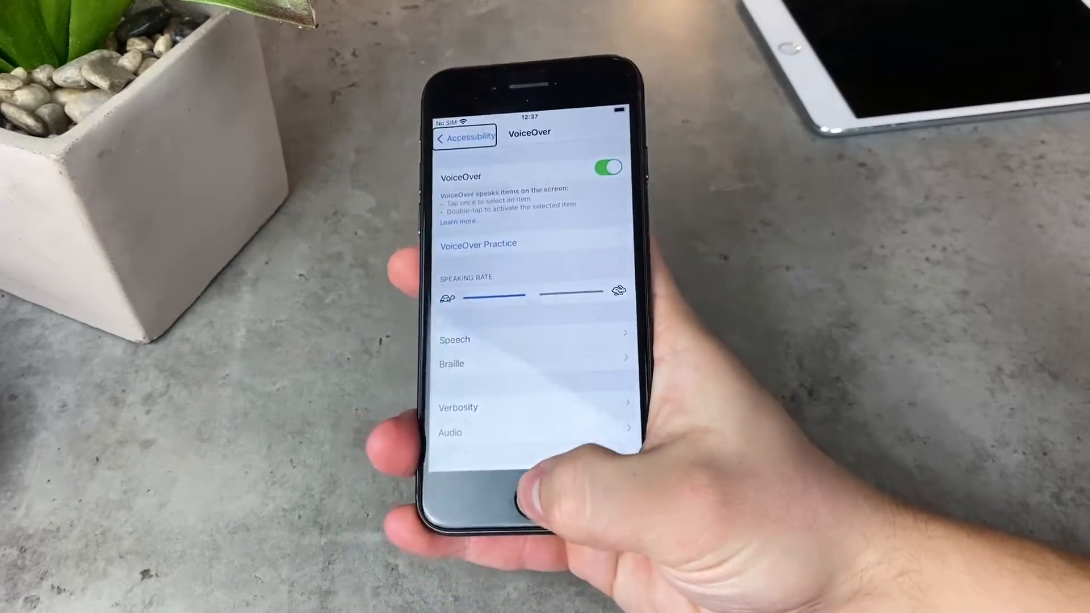
left_click(532, 507)
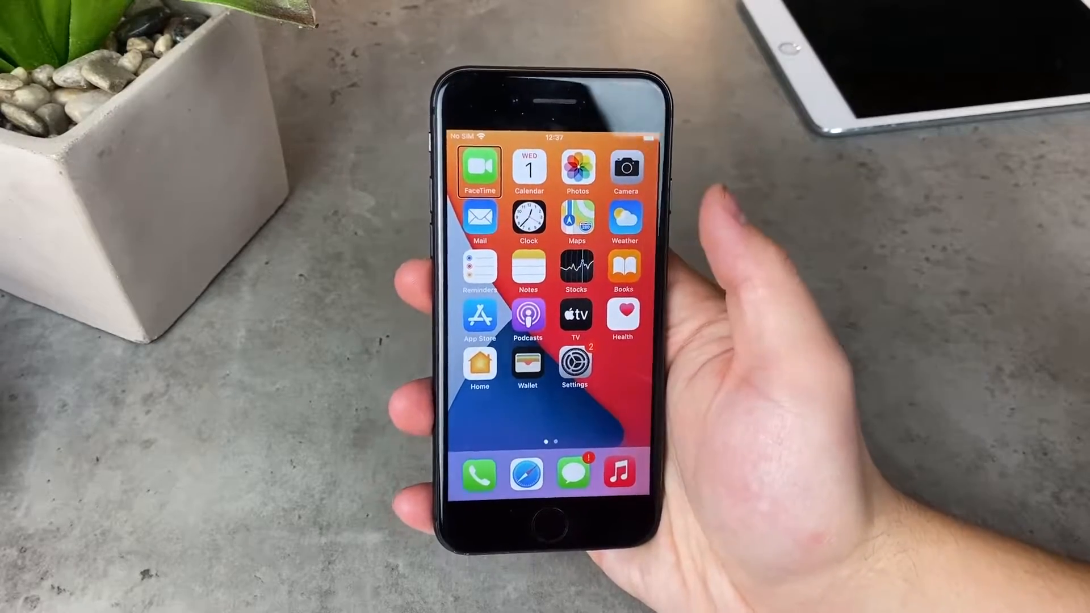
mouse_move(570, 327)
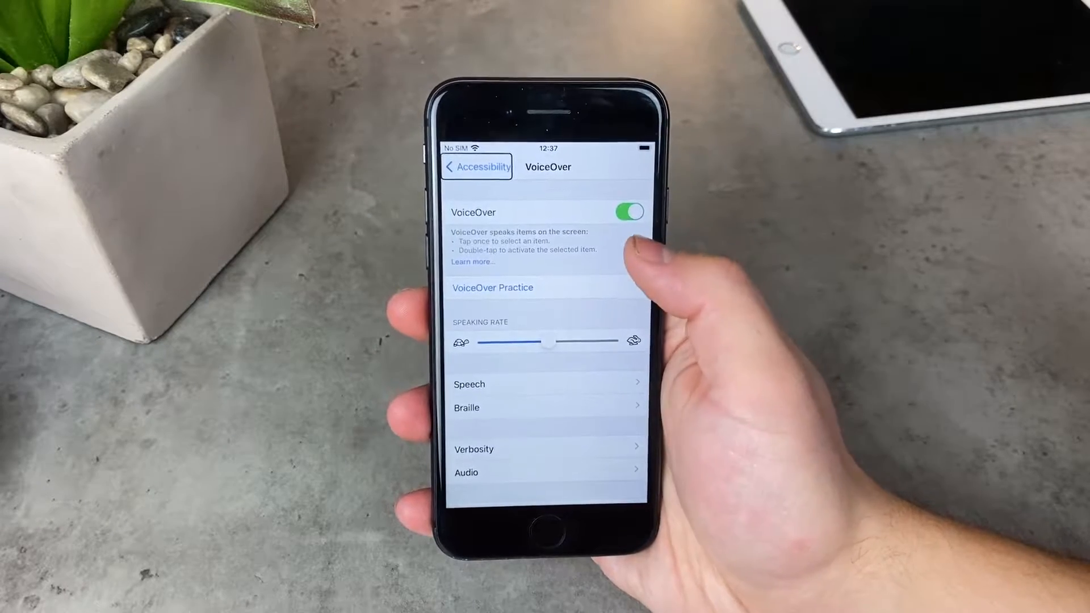
- Back out of Accessibility to the Home Screen and reopen Settings with VoiceOver select-and-double-tap
left_click(477, 167)
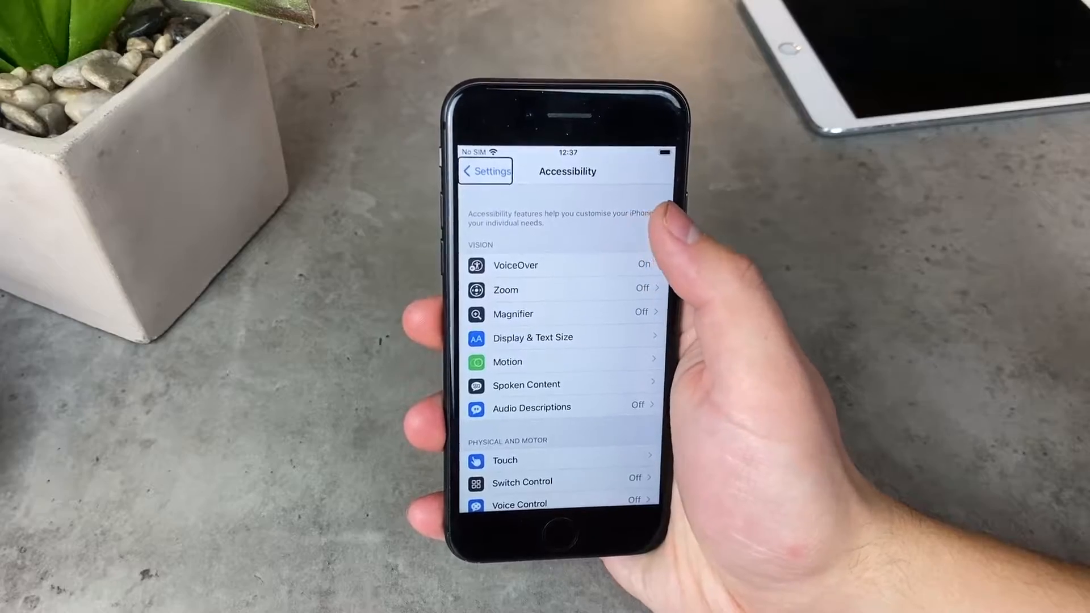
left_click(485, 171)
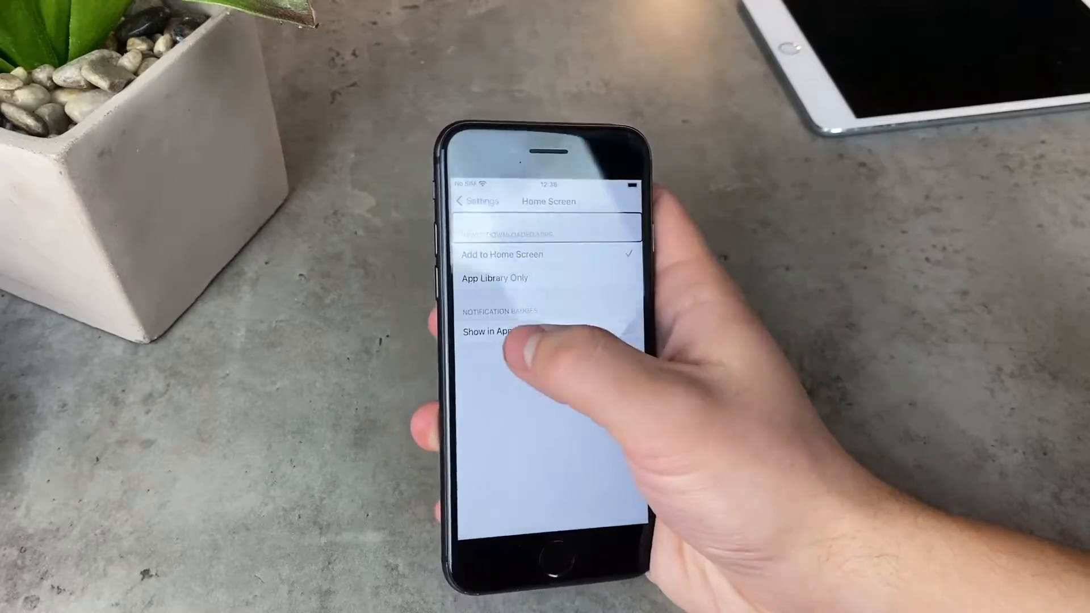
left_click(462, 201)
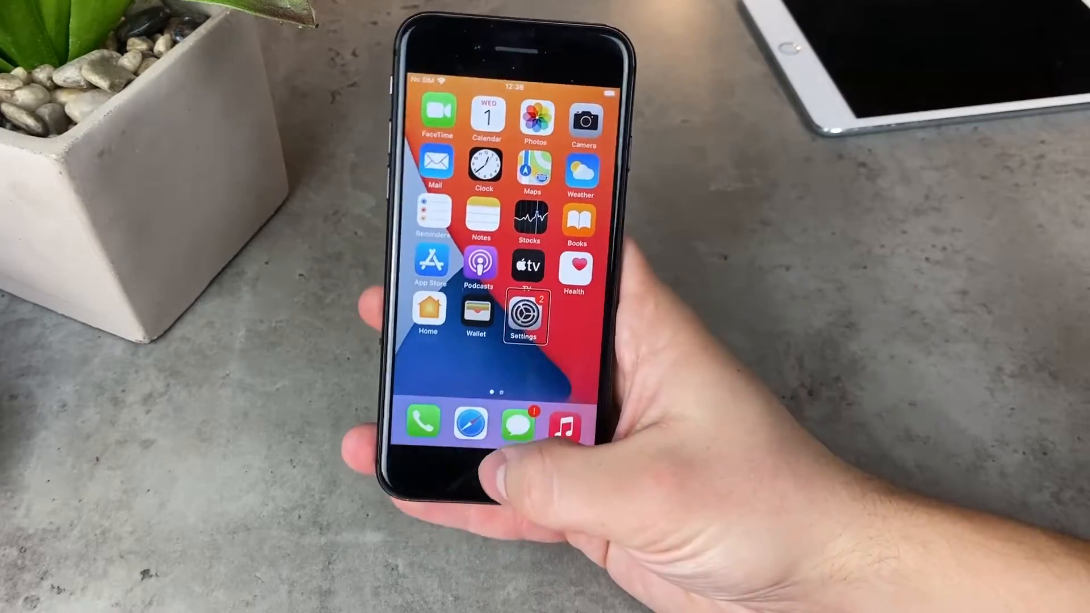
left_click(526, 314)
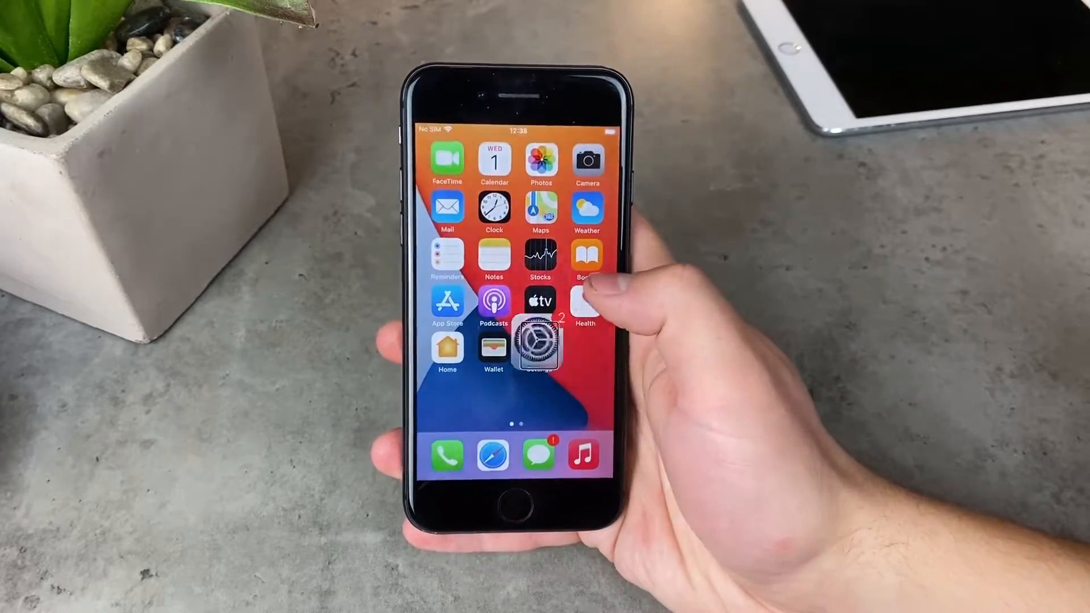
left_click(538, 342)
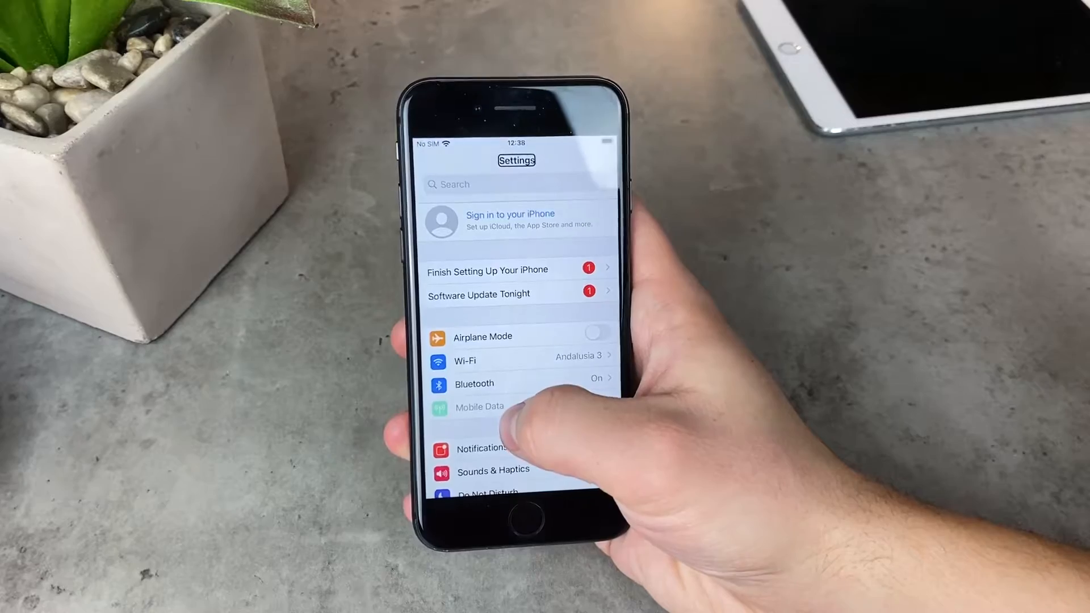
- Search Settings for 'VoiceOver', allowing dictation to be enabled along the way
scroll("down", 3)
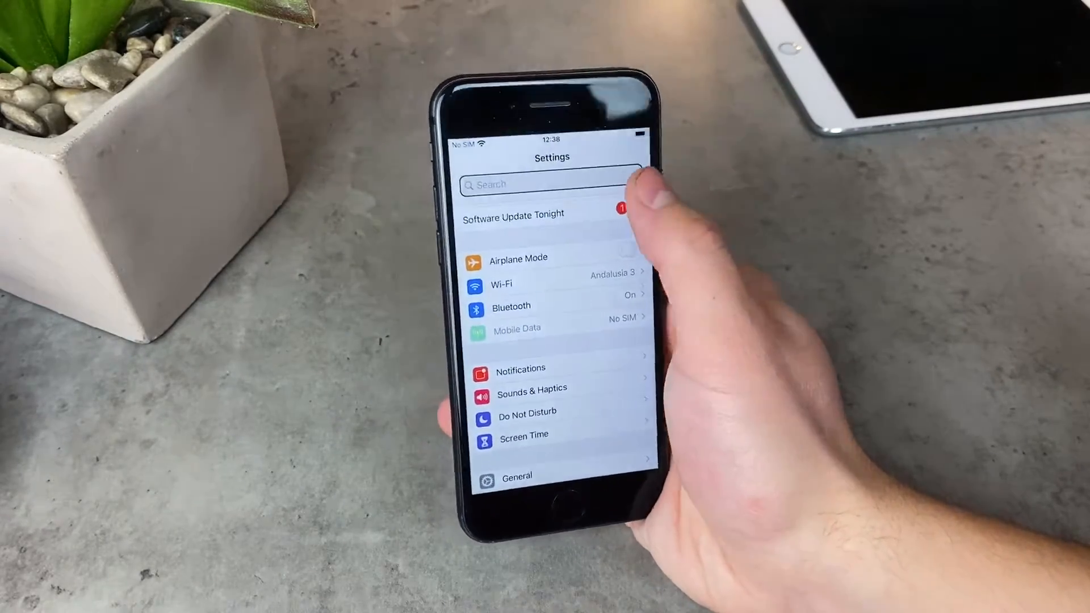
left_click(549, 183)
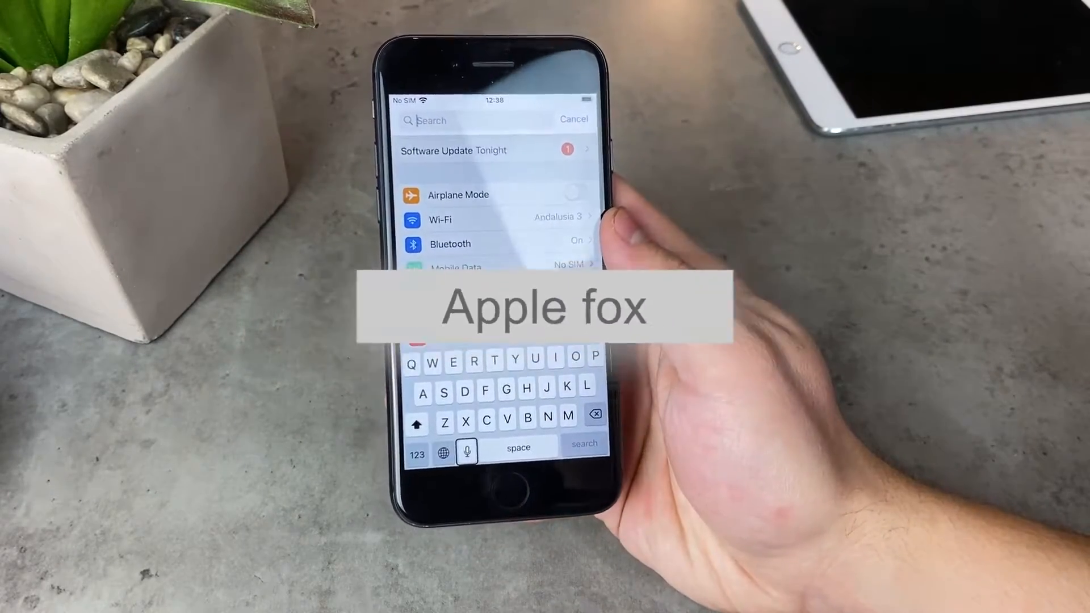
left_click(467, 451)
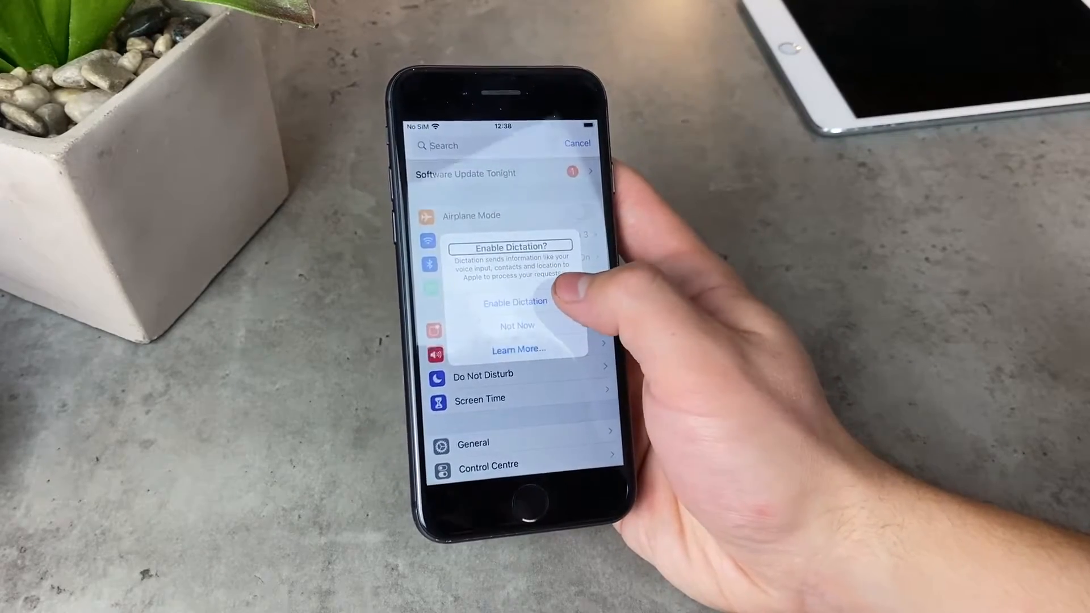
left_click(515, 301)
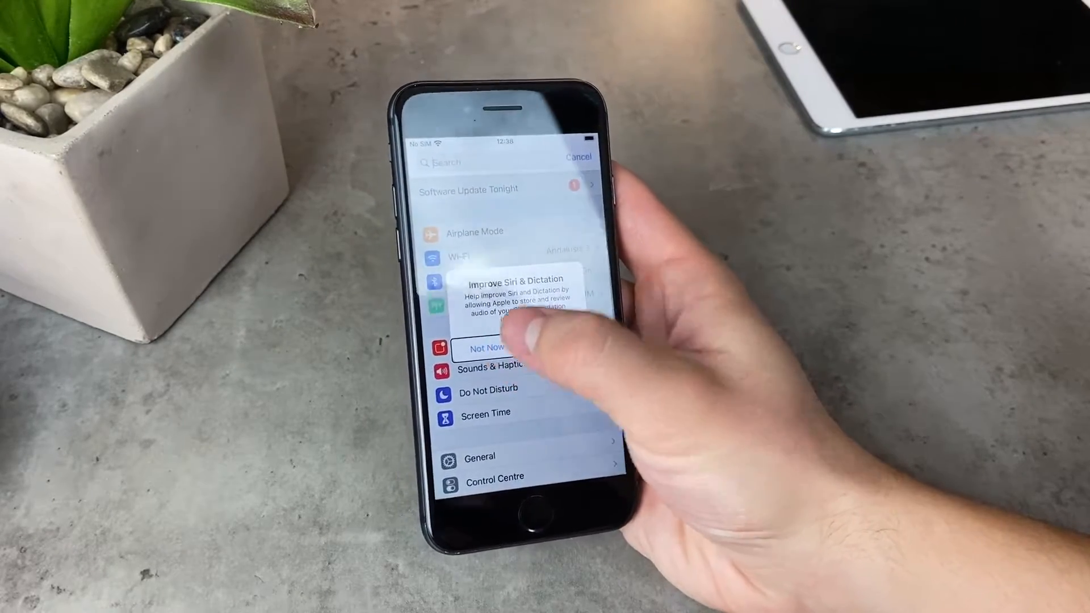
left_click(489, 347)
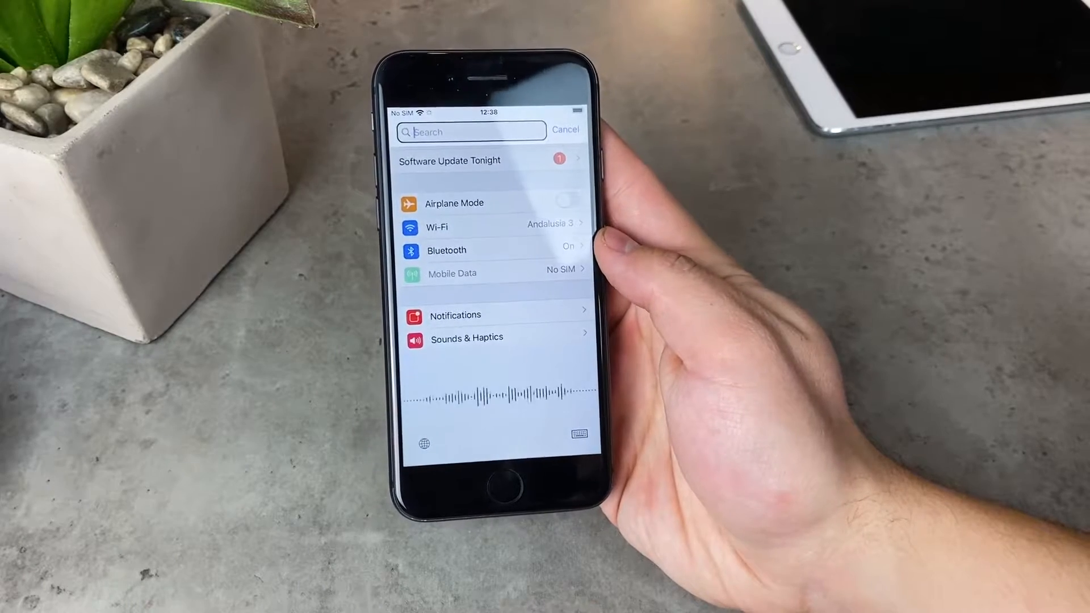
type("VoiceOver")
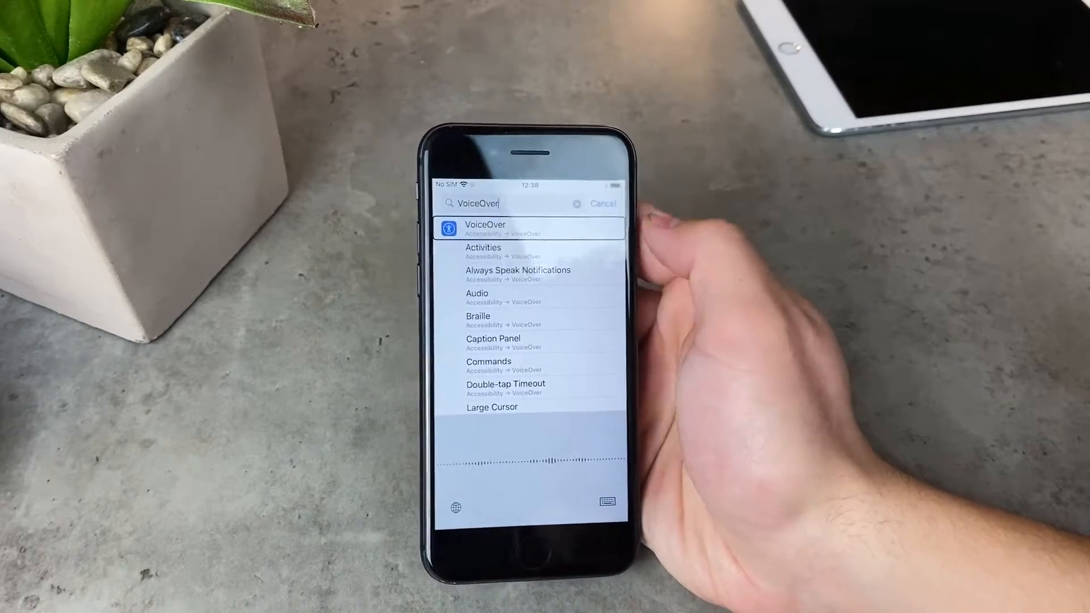
- Open VoiceOver from the search results and switch it off
left_click(484, 228)
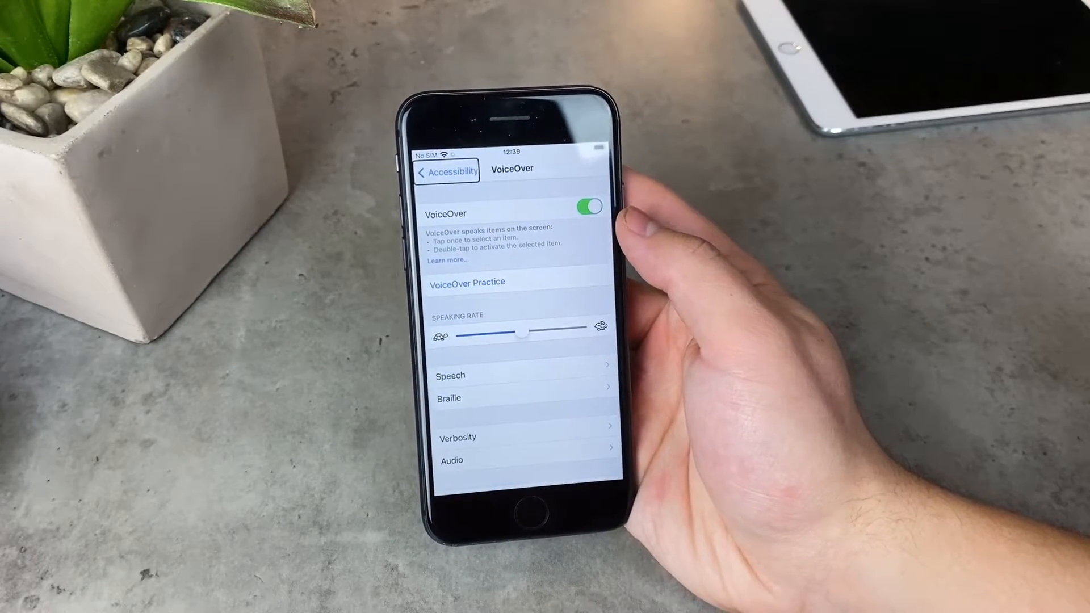
left_click(590, 207)
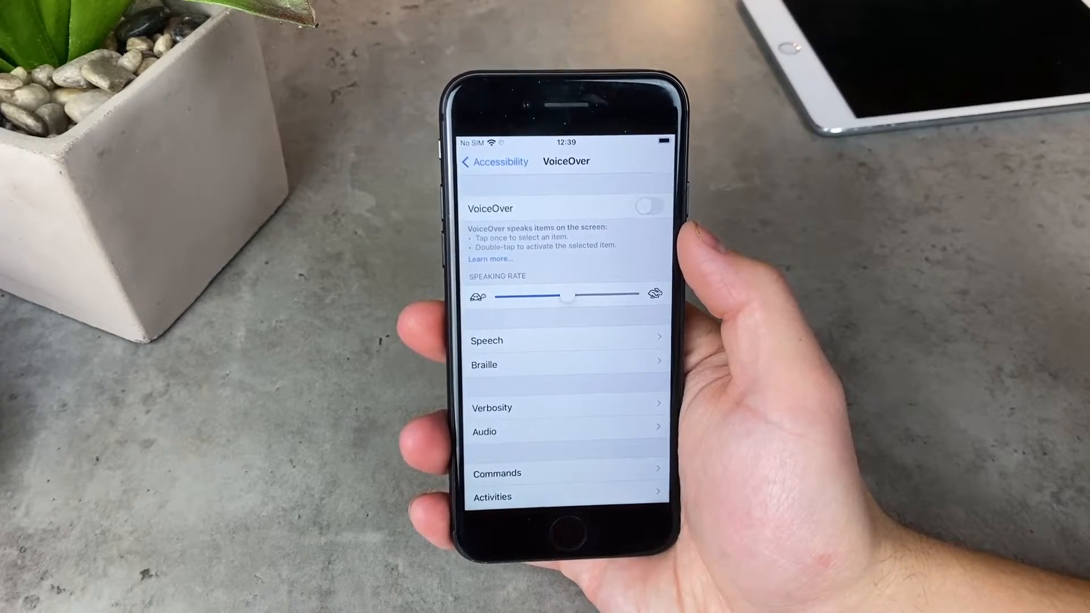
- Cancel the search, visit General, then scroll down and open Accessibility
left_click(493, 161)
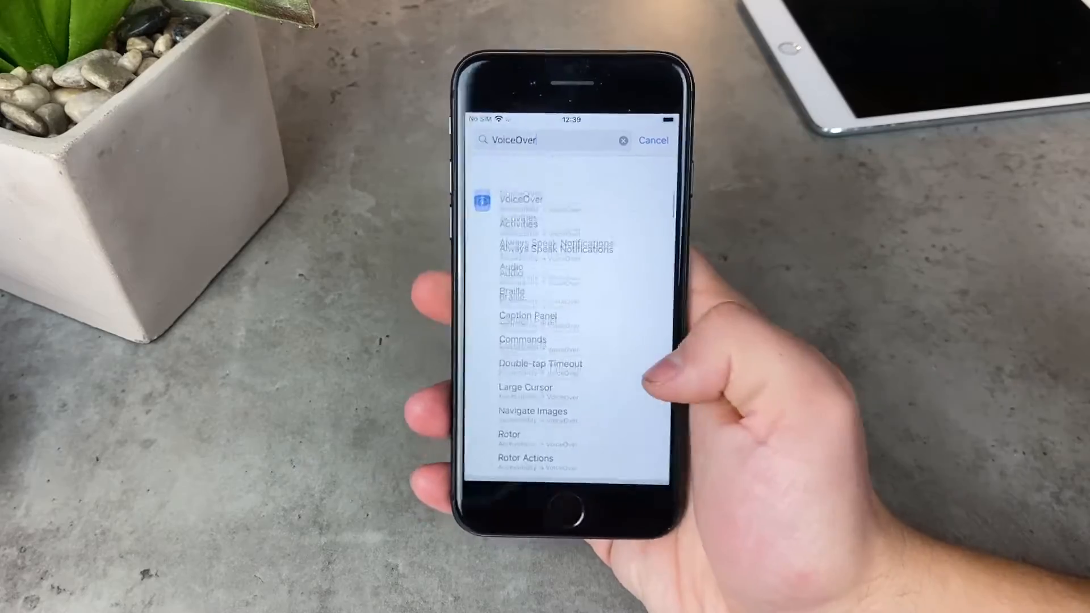
left_click(652, 140)
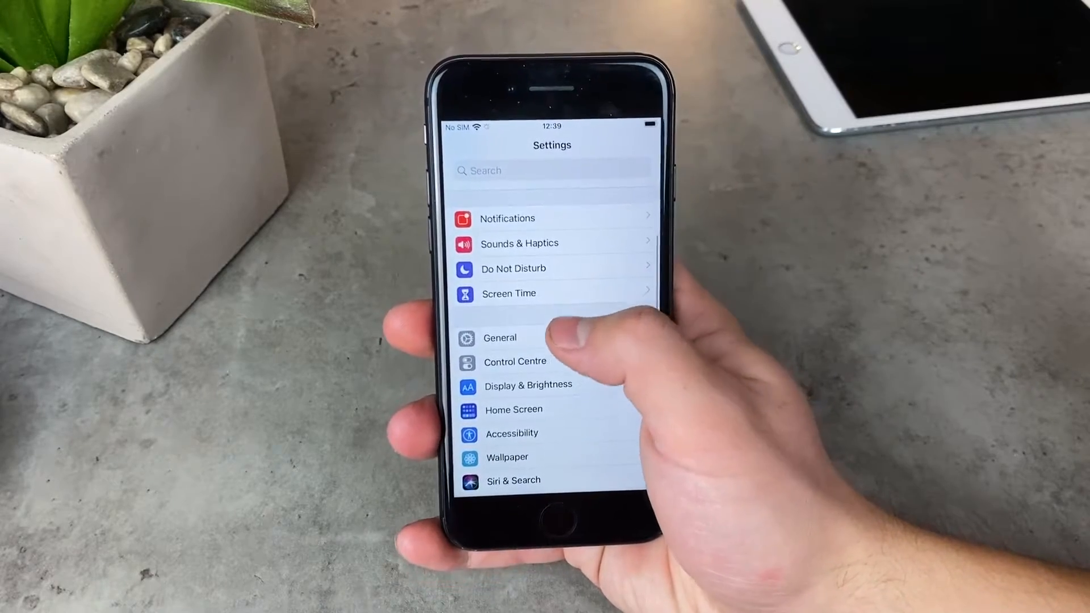
left_click(499, 337)
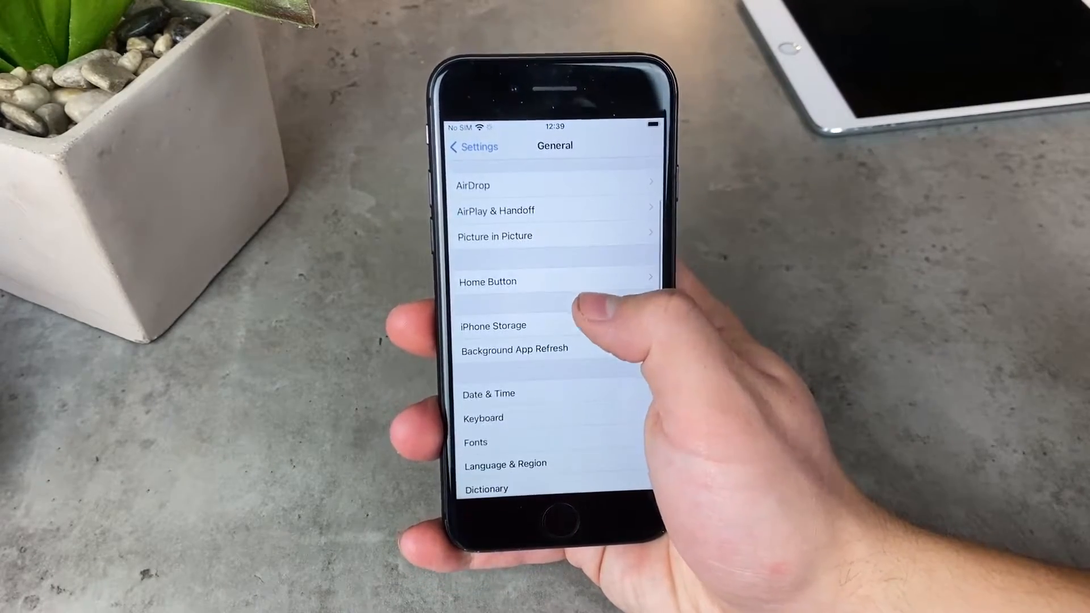
left_click(473, 147)
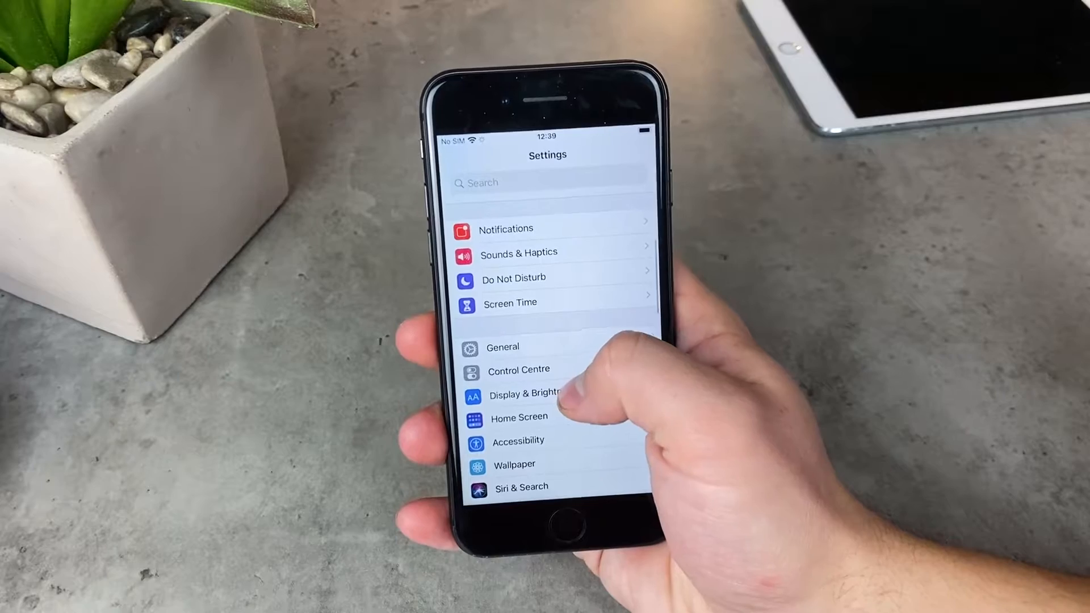
scroll("down", 3)
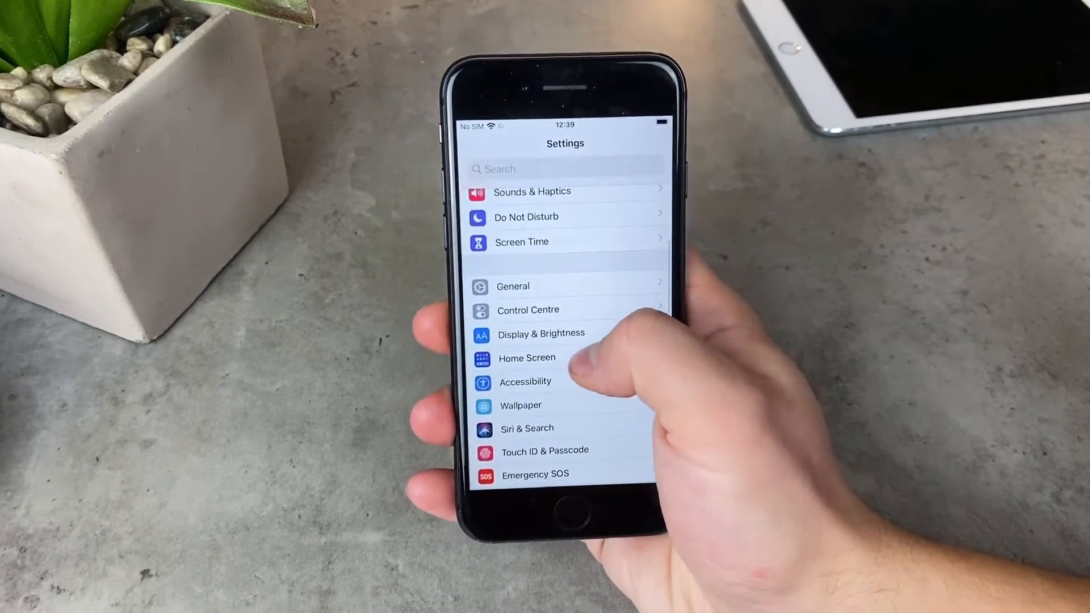
left_click(524, 381)
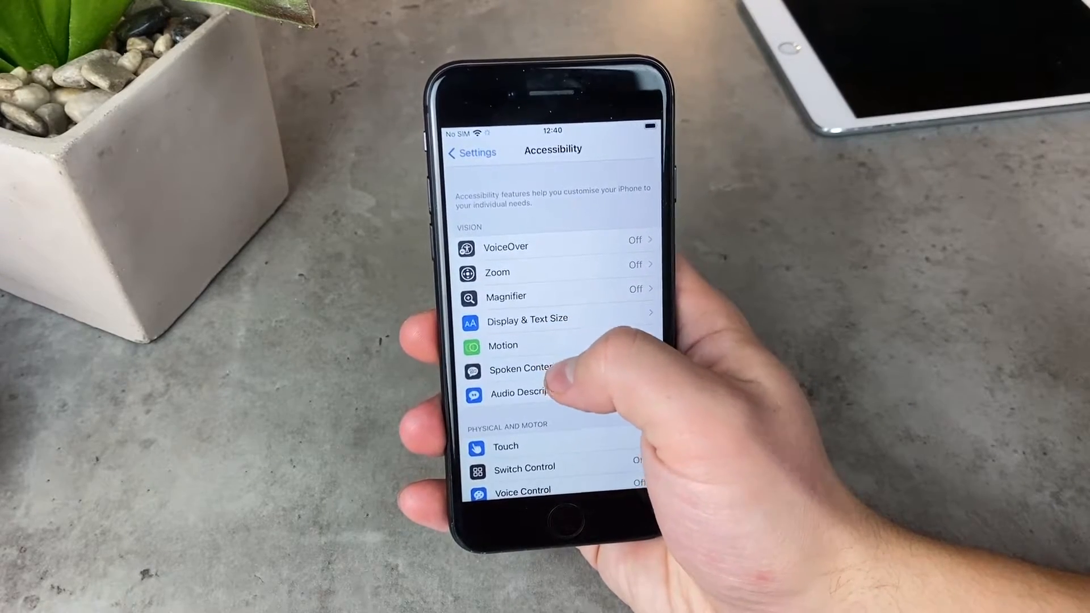
- Open Spoken Content, then its Typing Feedback options
left_click(521, 368)
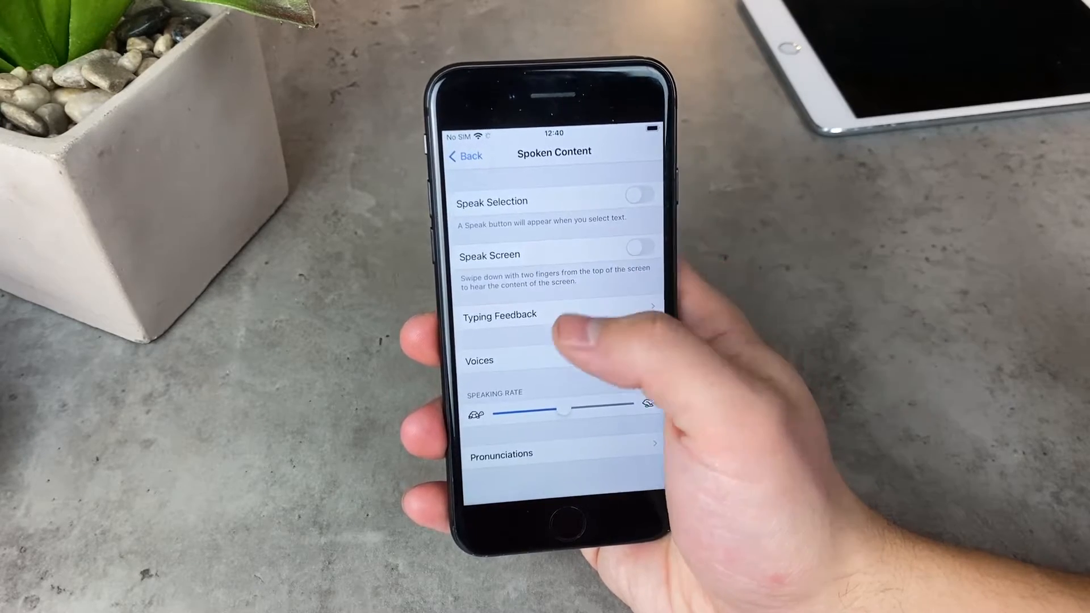
left_click(499, 315)
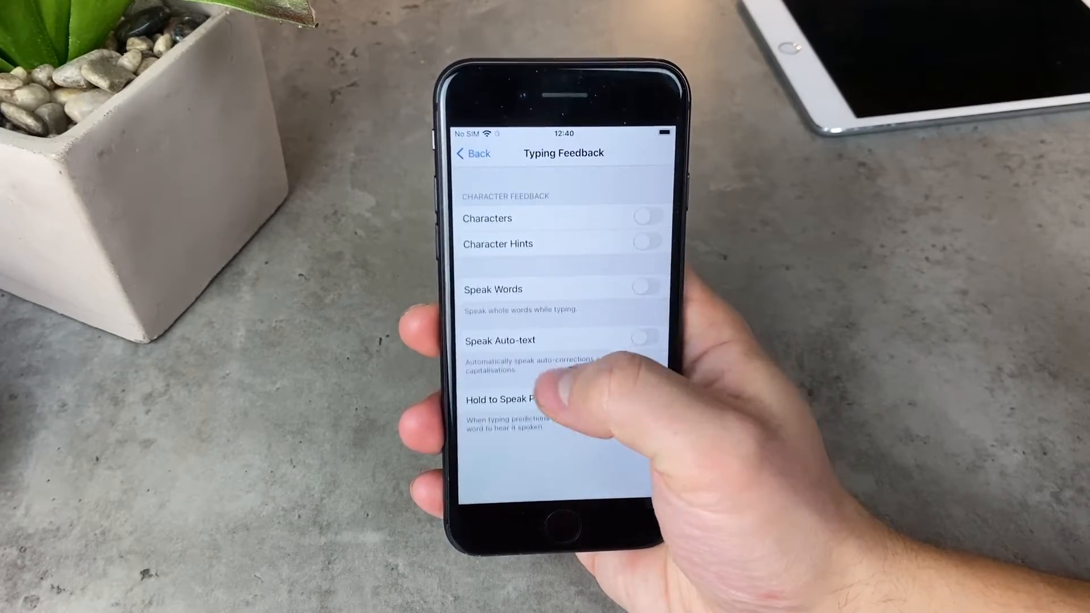
- On Spoken Content, try Speak Selection and Speak Screen, then turn both off
left_click(471, 154)
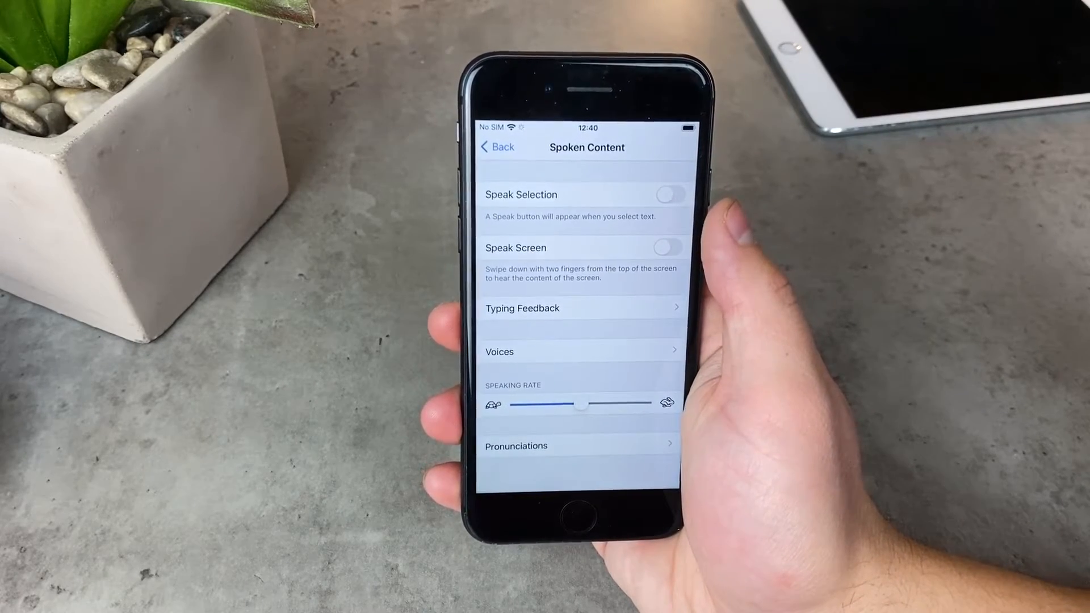
left_click(669, 194)
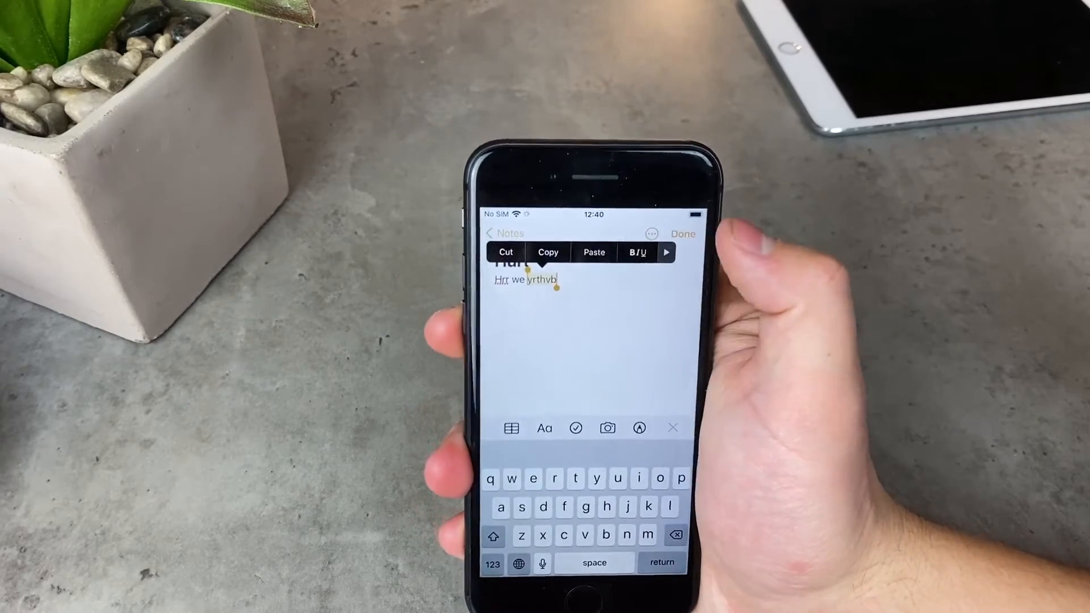
left_click(666, 252)
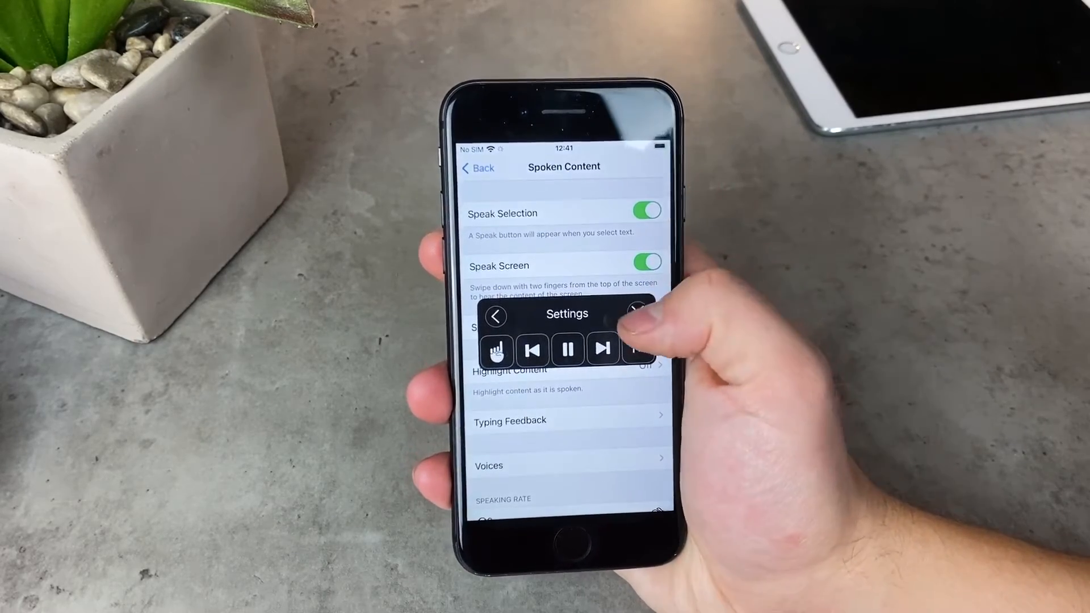
left_click(647, 261)
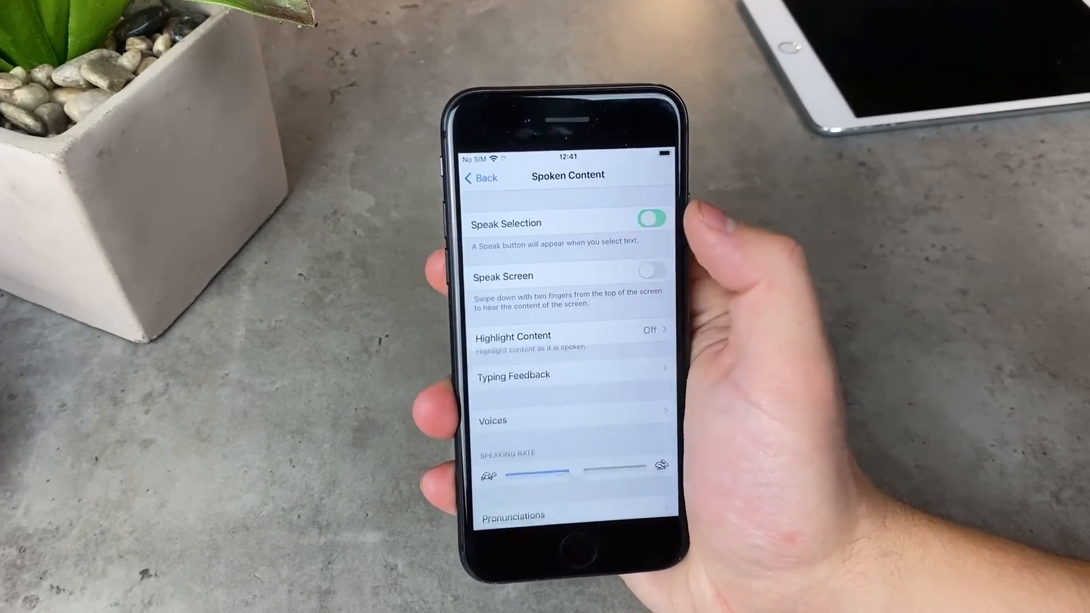
left_click(649, 218)
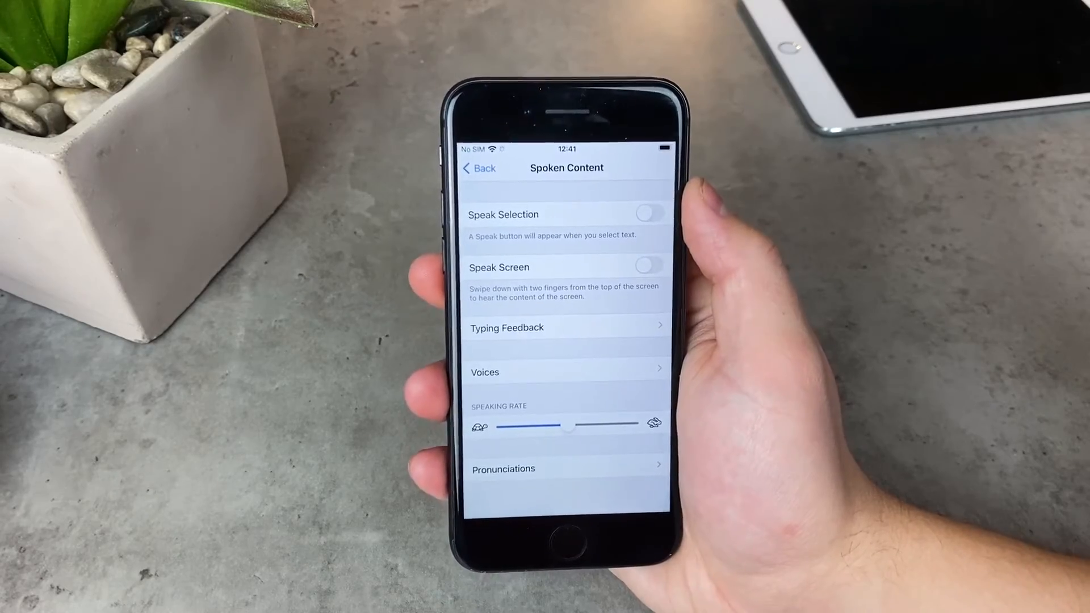